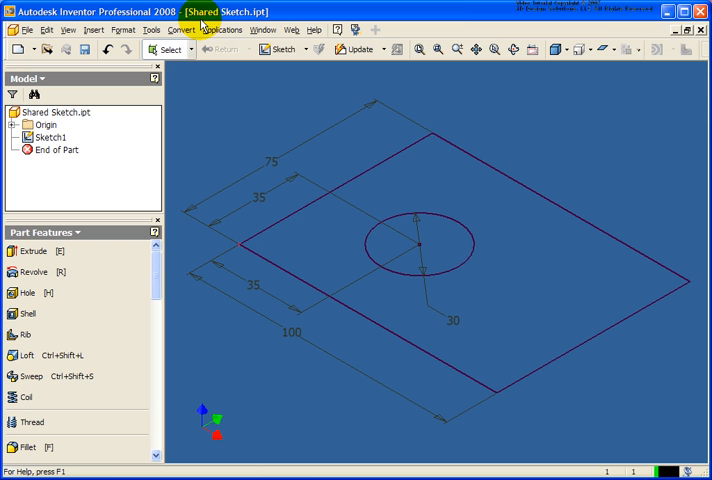
pyautogui.moveTo(229, 120)
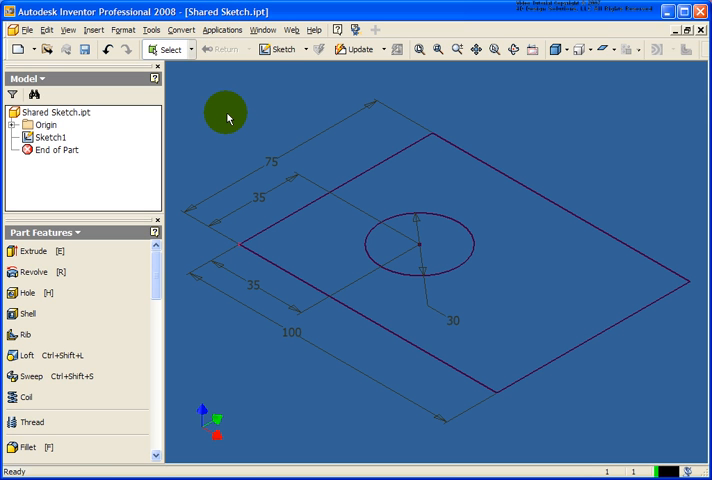
pyautogui.moveTo(318, 163)
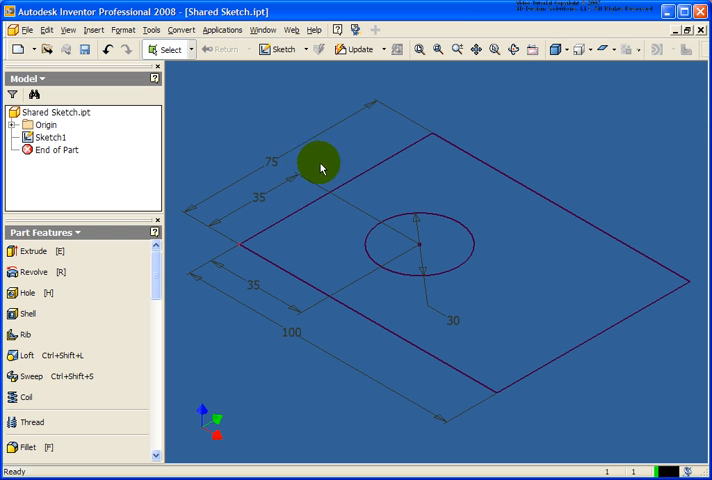
pyautogui.moveTo(448, 362)
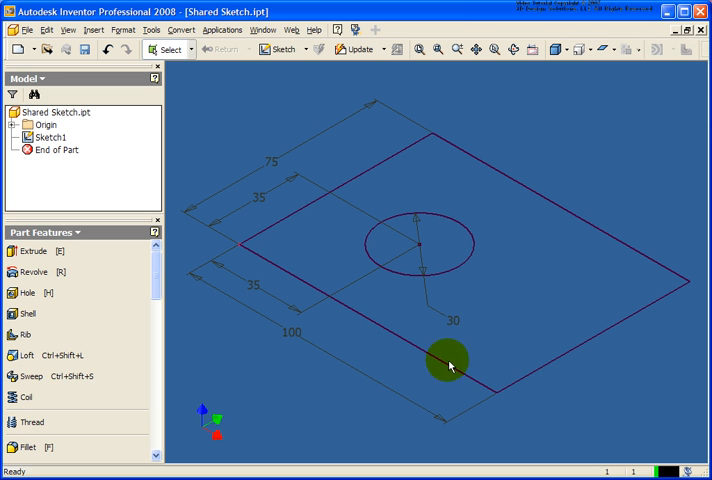
pyautogui.moveTo(488, 214)
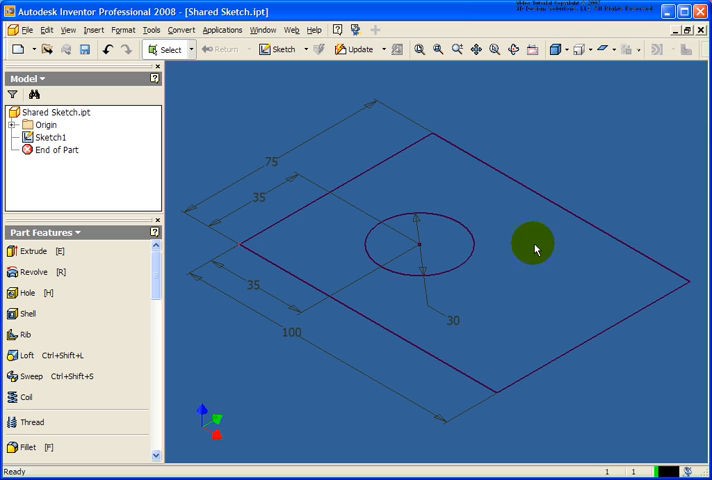
pyautogui.moveTo(313, 268)
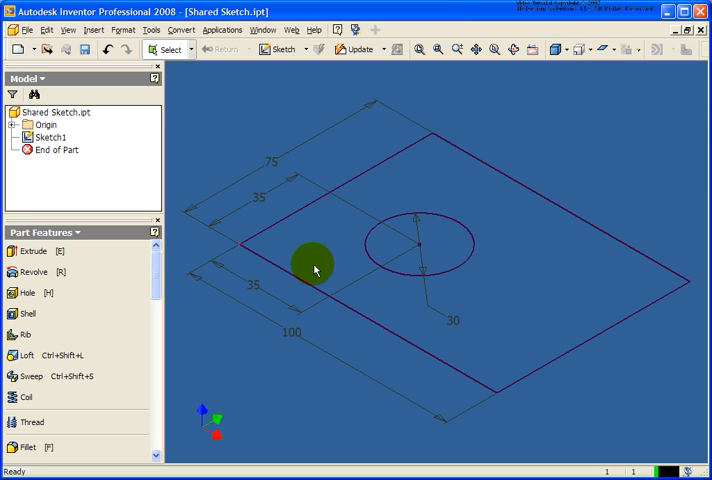
pyautogui.moveTo(398, 276)
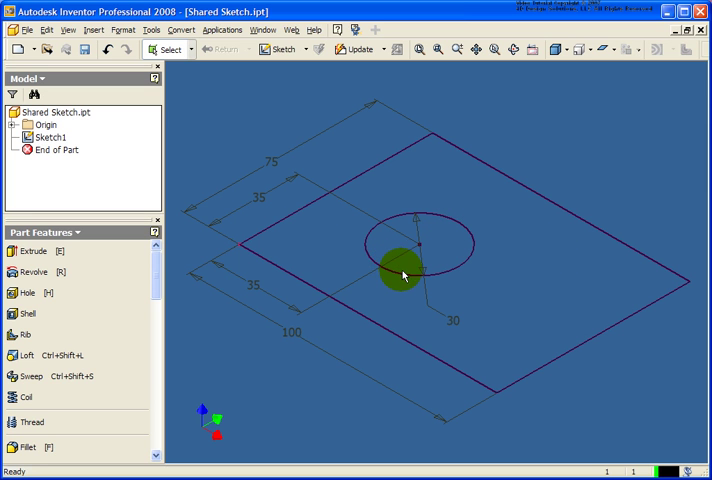
pyautogui.moveTo(395, 167)
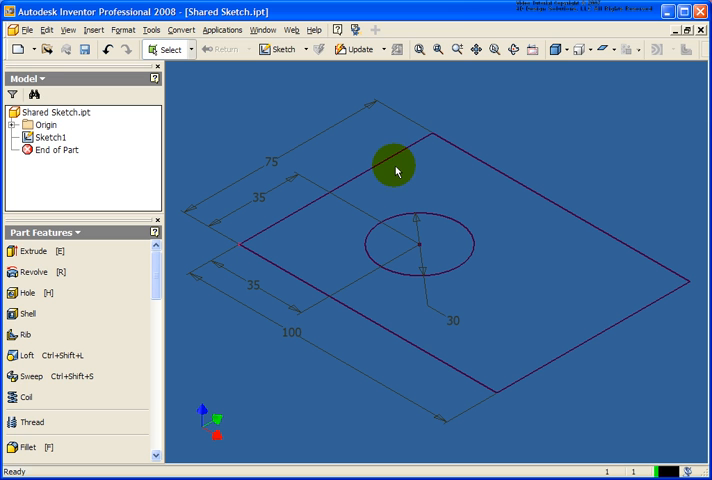
pyautogui.moveTo(385, 188)
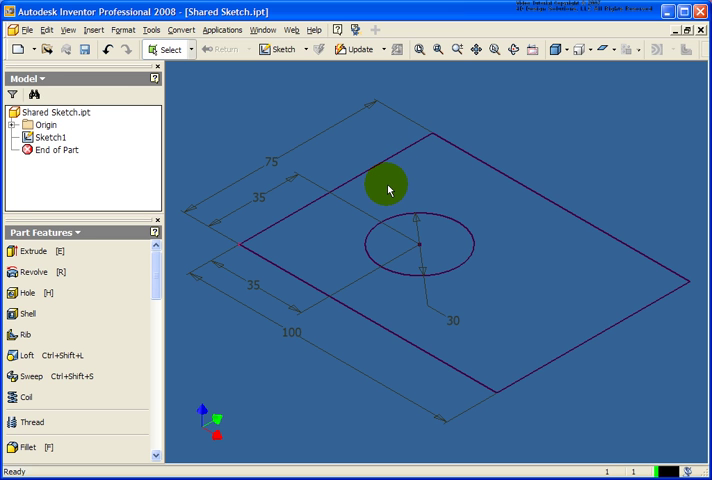
# Extrude a plate with a hole from the sketch, then undo that extrusion
pyautogui.click(32, 251)
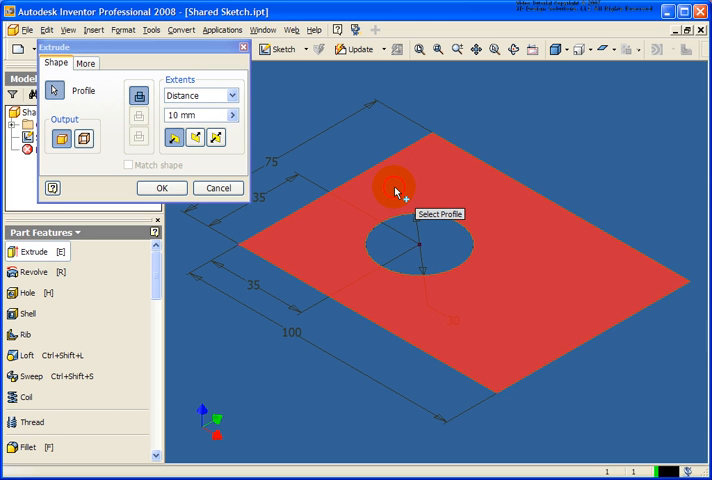
pyautogui.click(161, 188)
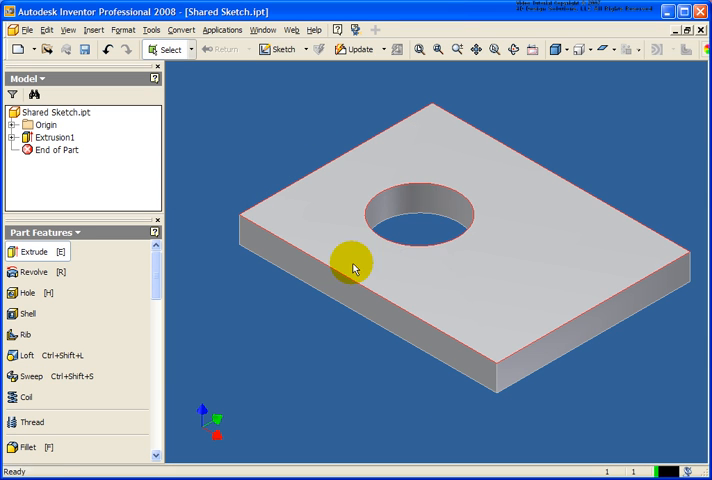
pyautogui.click(104, 50)
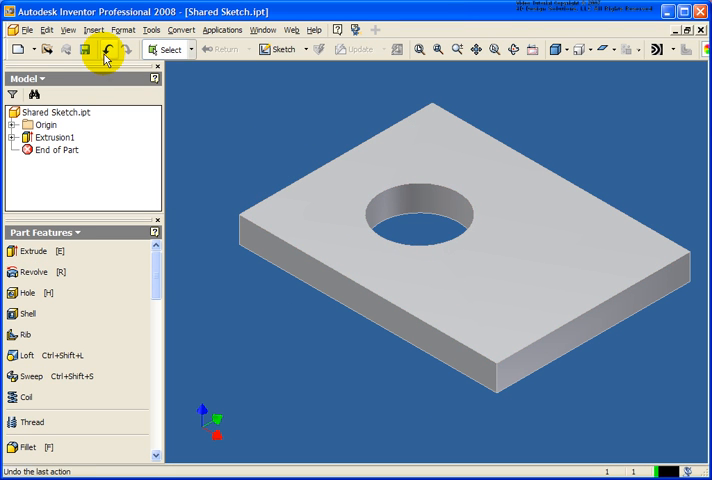
pyautogui.click(105, 49)
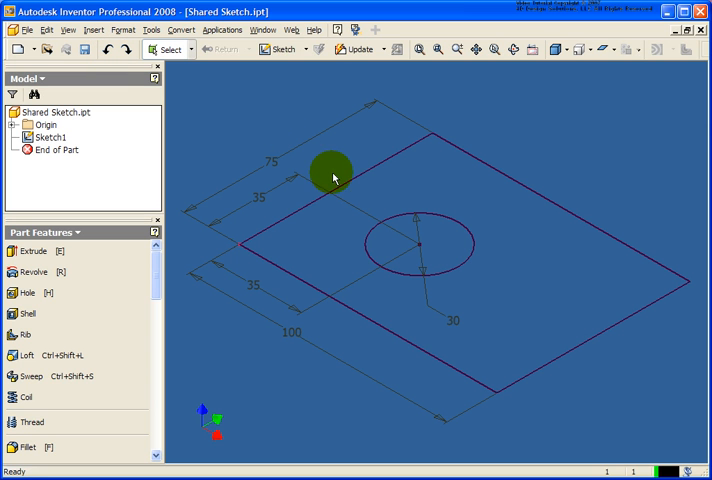
pyautogui.moveTo(146, 271)
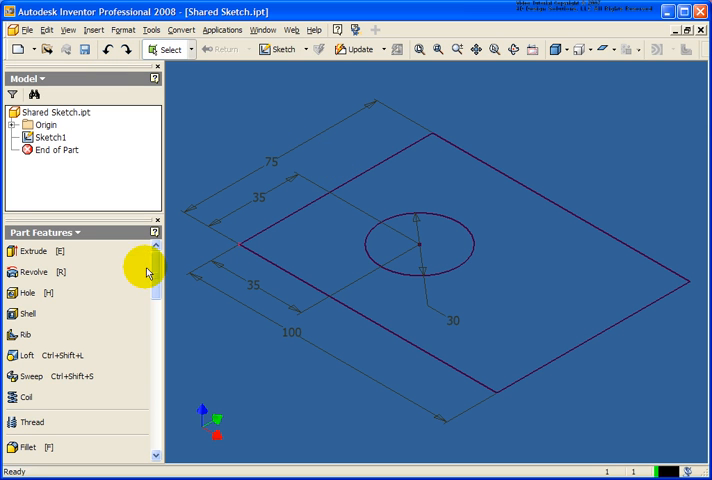
# Extrude the rectangle plus the circle's interior into a solid plate
pyautogui.click(33, 251)
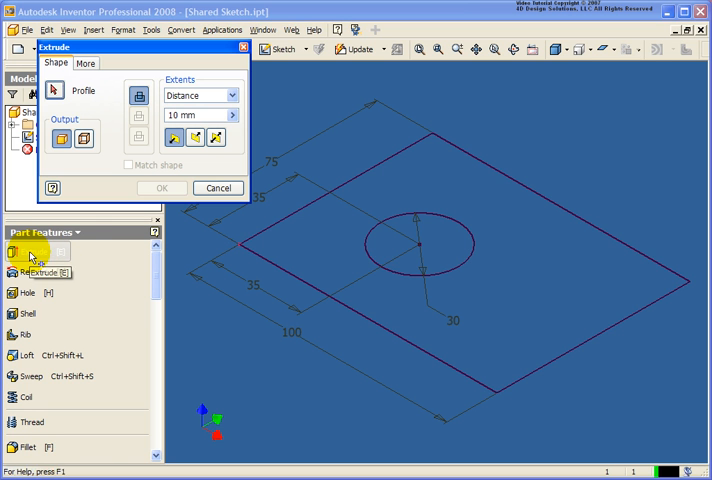
pyautogui.click(420, 245)
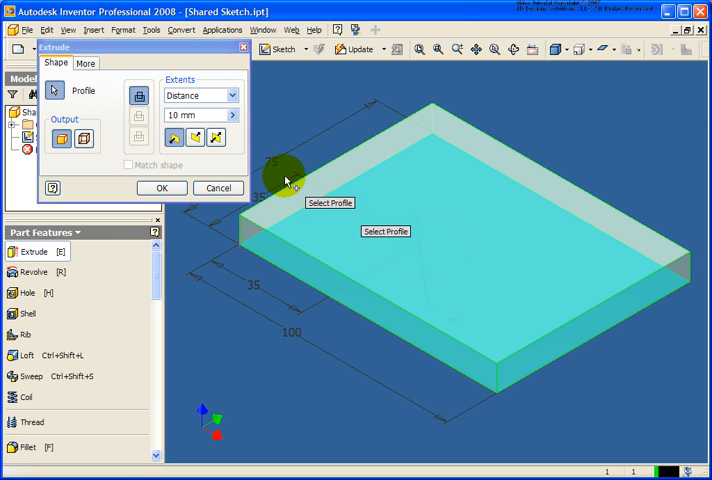
pyautogui.click(194, 138)
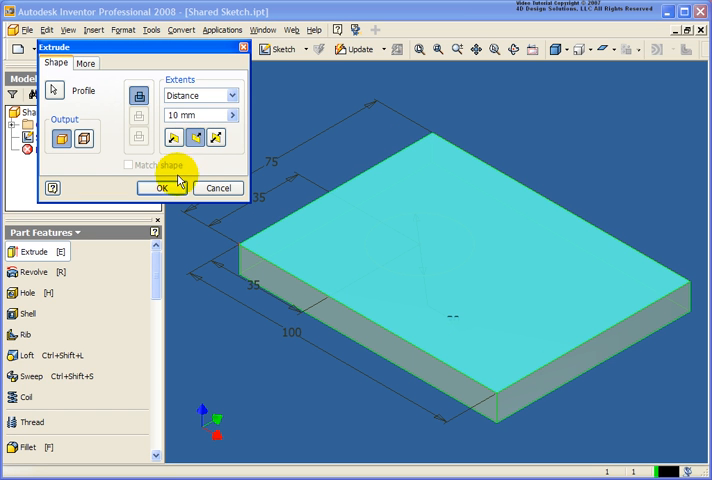
pyautogui.click(161, 188)
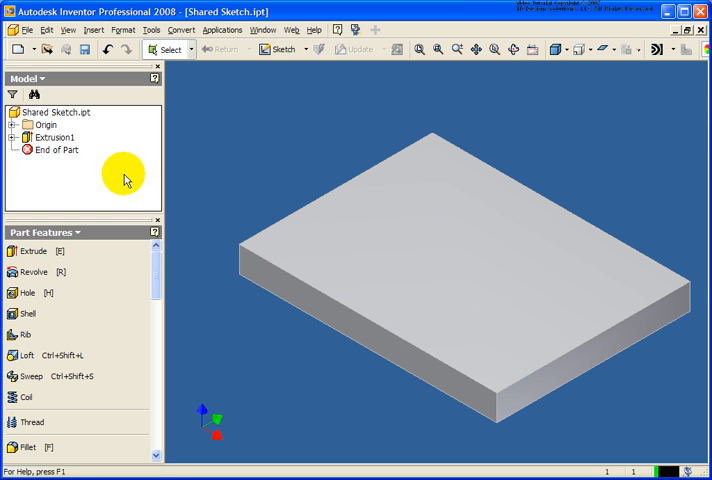
# Share Sketch1 from under Extrusion1 in the browser so its outline reappears
pyautogui.click(12, 137)
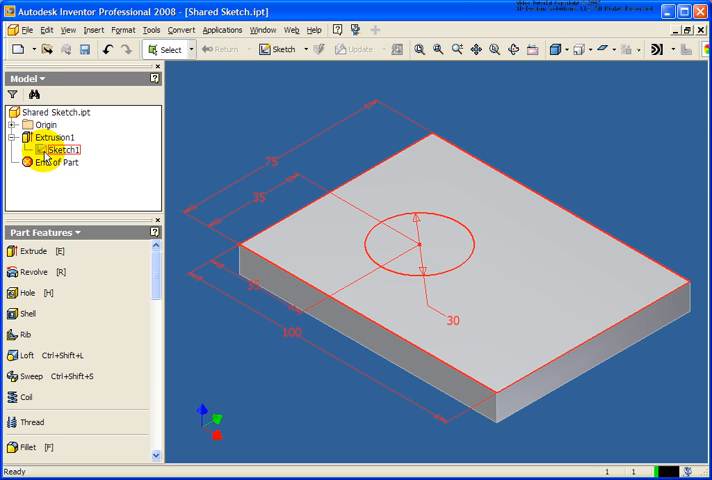
pyautogui.click(61, 149)
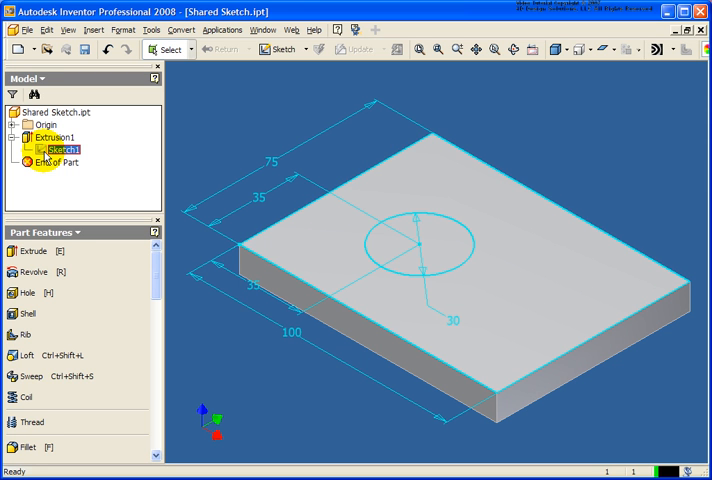
pyautogui.rightClick(60, 149)
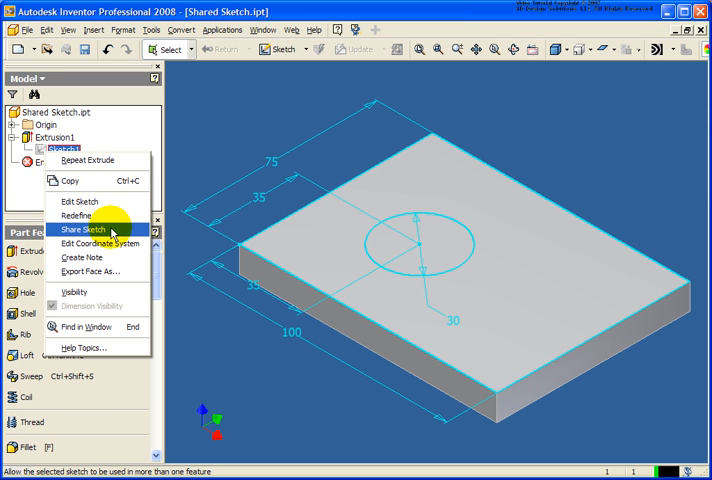
pyautogui.click(80, 229)
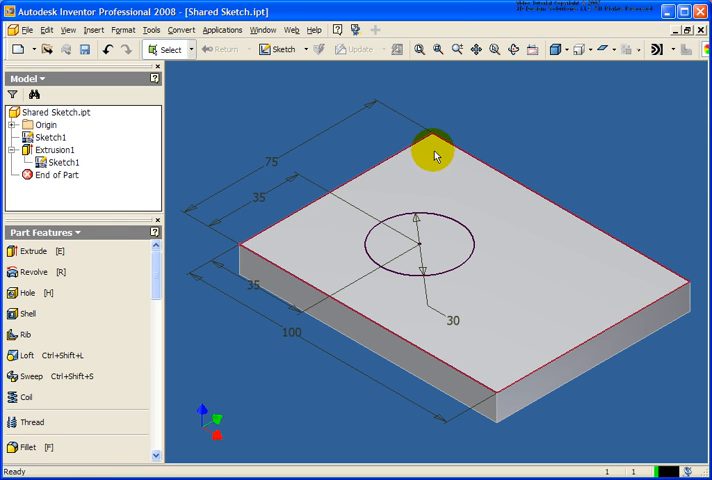
pyautogui.moveTo(533, 155)
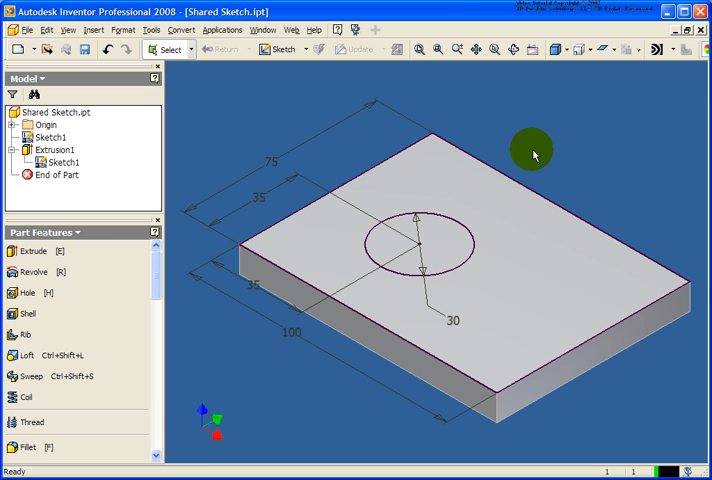
pyautogui.moveTo(200, 213)
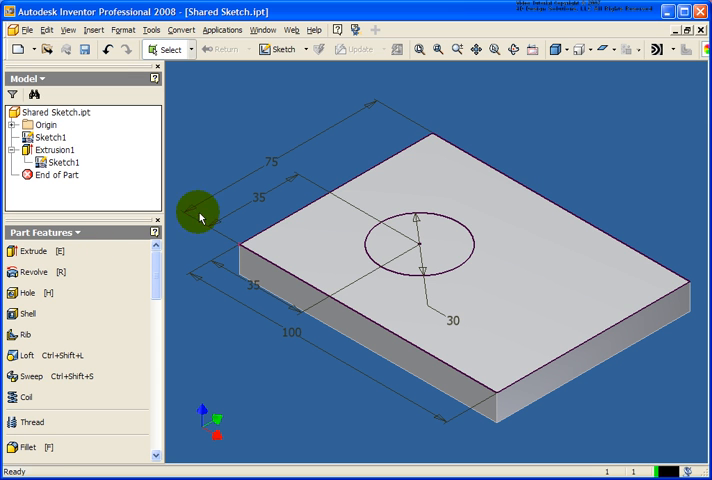
pyautogui.moveTo(32, 258)
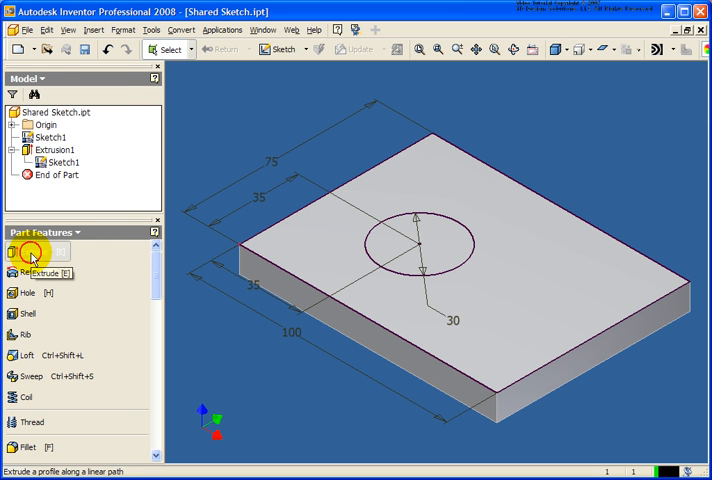
# Extrude the shared sketch's circle 20 mm into a cylinder on the plate
pyautogui.click(33, 251)
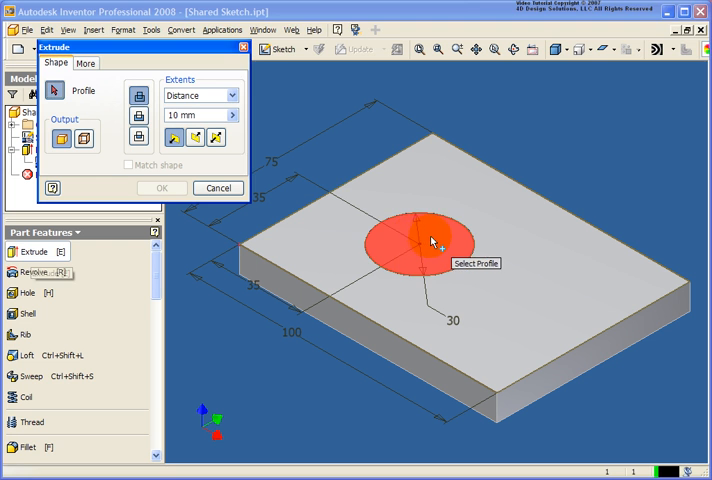
pyautogui.click(420, 235)
pyautogui.write('20')
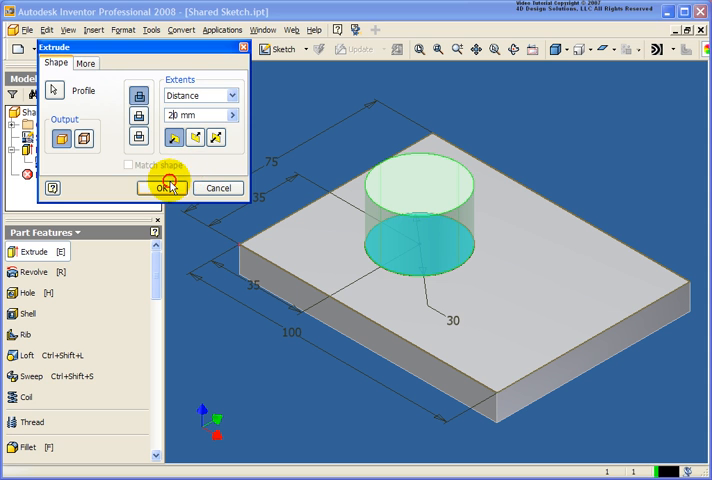
pyautogui.click(166, 188)
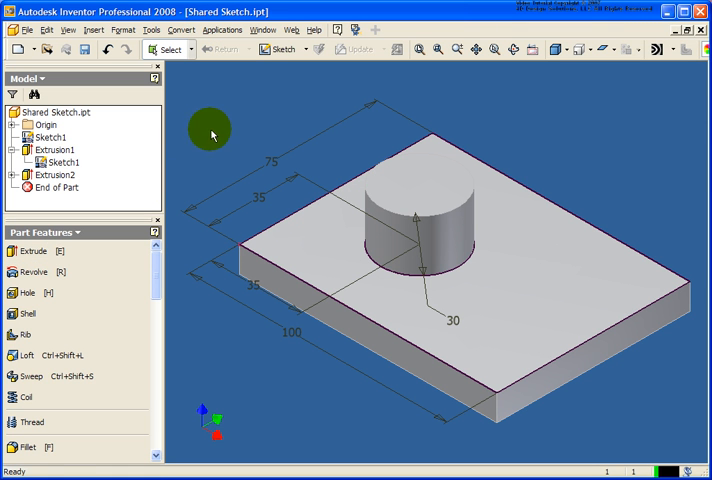
pyautogui.click(49, 137)
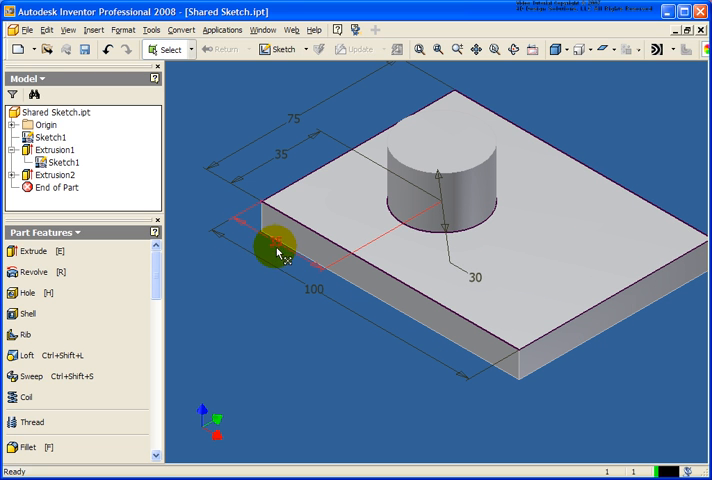
# Change the sketch dimensions to 40 and 40 for the circle and 100 by 150 for the plate
pyautogui.doubleClick(275, 238)
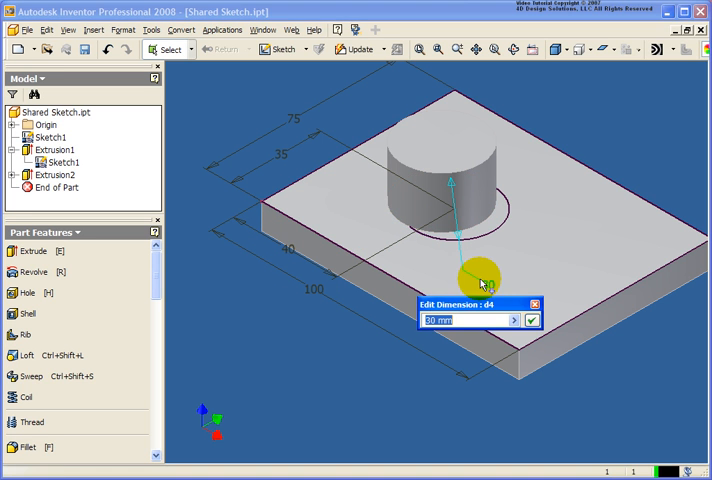
pyautogui.click(533, 319)
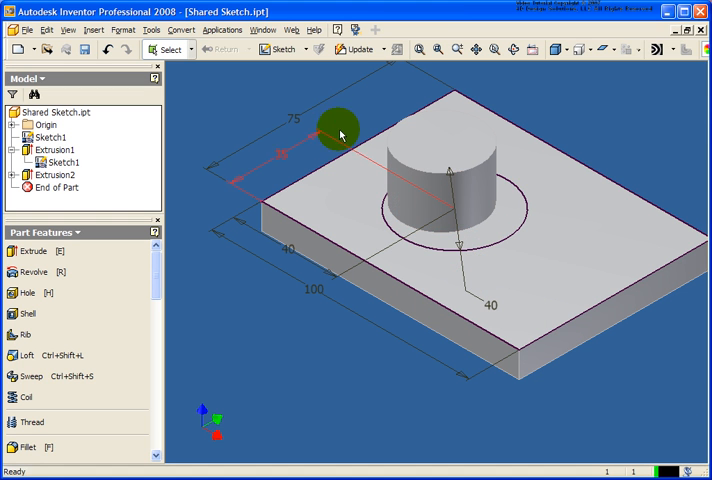
pyautogui.click(358, 49)
pyautogui.write('100')
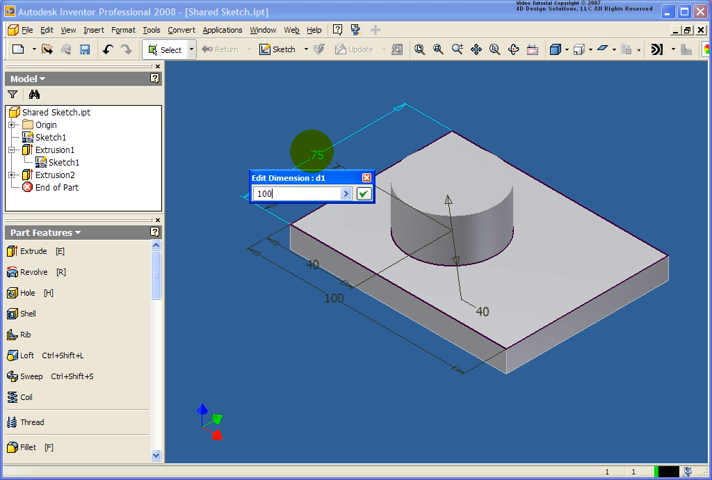
pyautogui.click(363, 193)
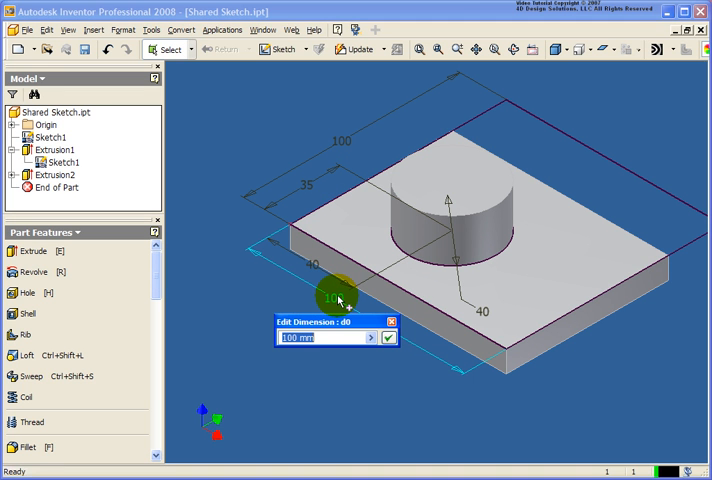
pyautogui.click(388, 337)
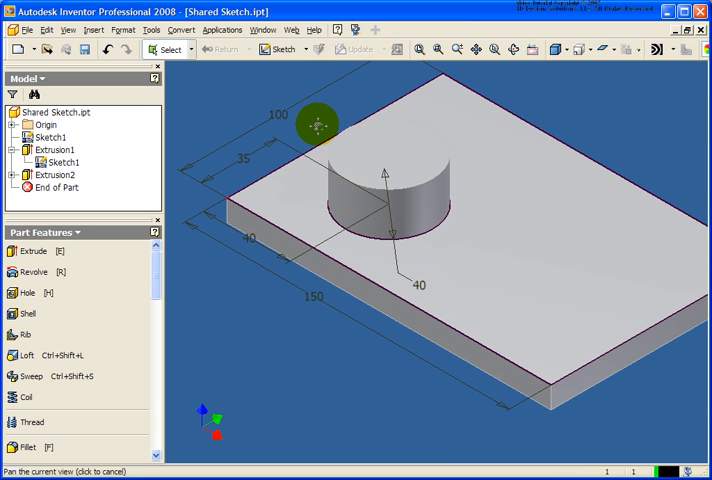
pyautogui.moveTo(316, 123); pyautogui.dragTo(420, 163)
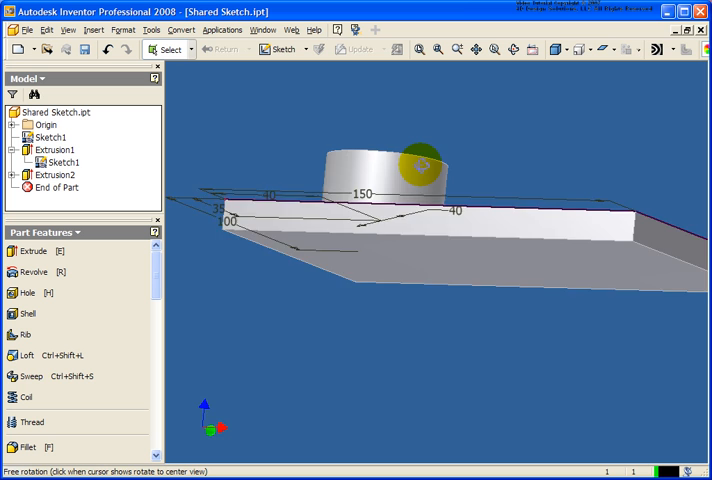
pyautogui.moveTo(420, 160); pyautogui.dragTo(340, 170)
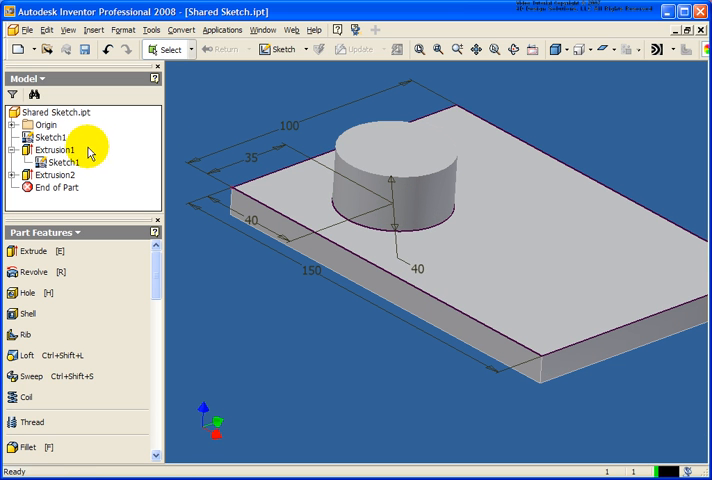
# Highlight Sketch1 at part level, then the same Sketch1 listed under Extrusion2
pyautogui.click(60, 137)
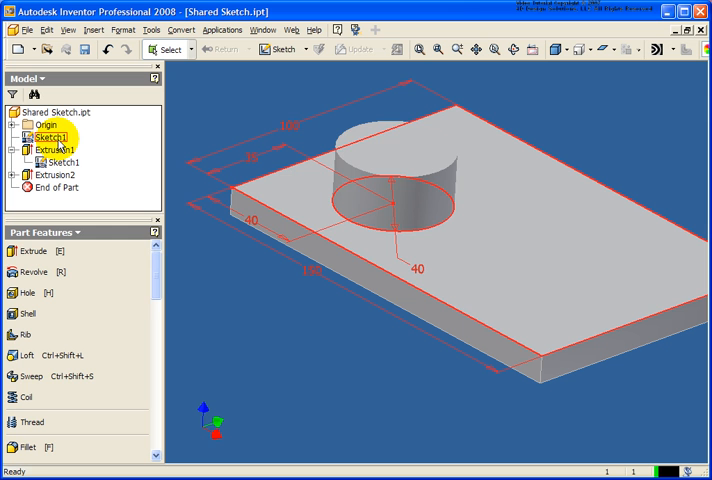
pyautogui.rightClick(52, 137)
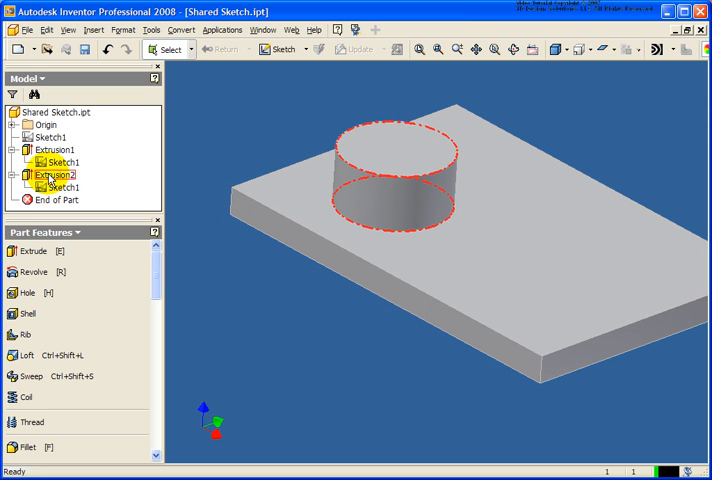
pyautogui.click(48, 187)
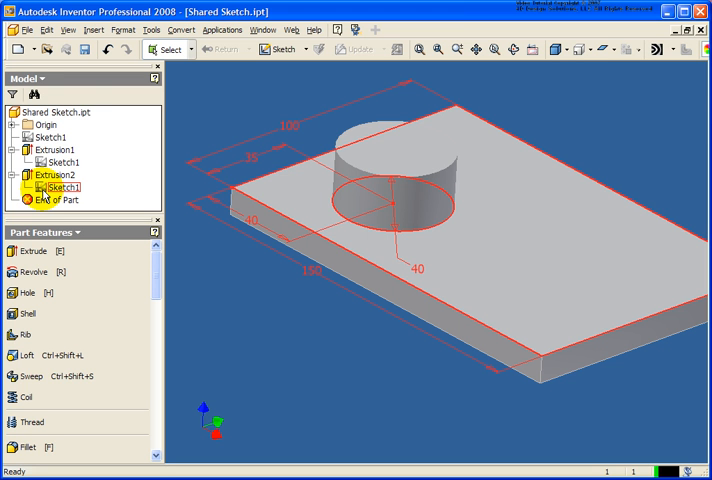
# Edit Sketch1, changing the circle's 40 and 35 offsets to 30, and return to the part
pyautogui.doubleClick(57, 186)
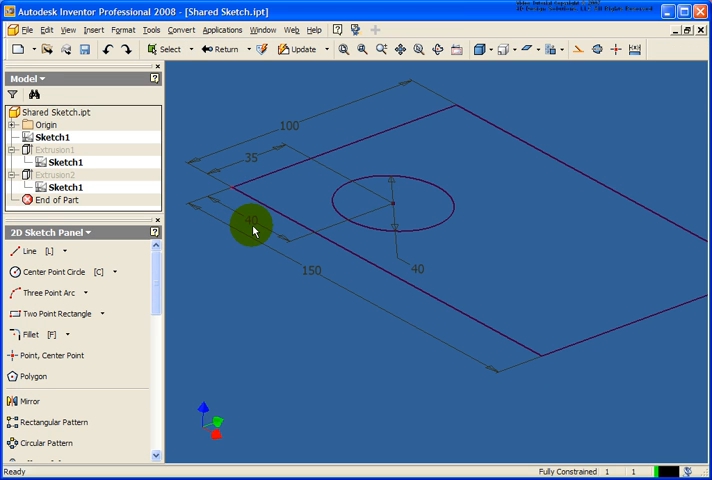
pyautogui.doubleClick(250, 222)
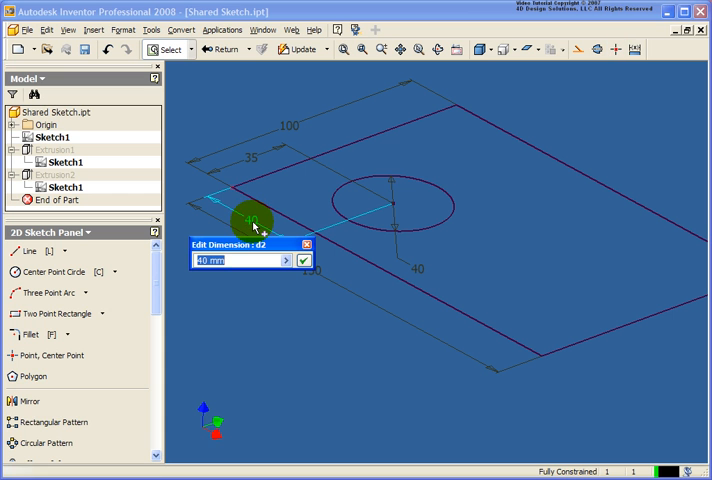
pyautogui.click(305, 259)
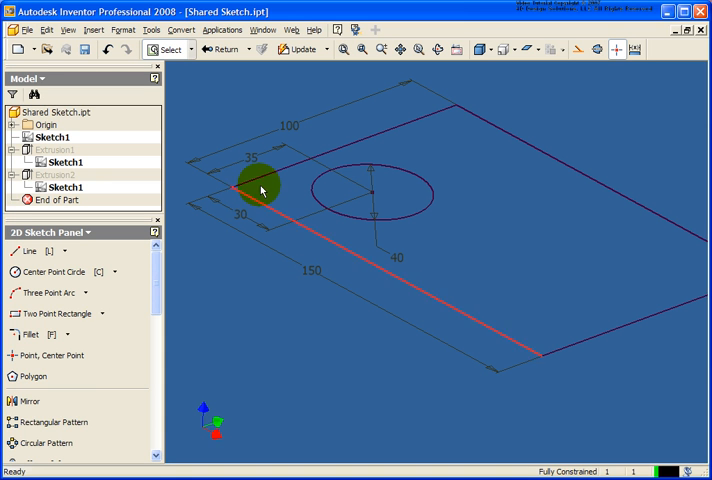
pyautogui.doubleClick(247, 160)
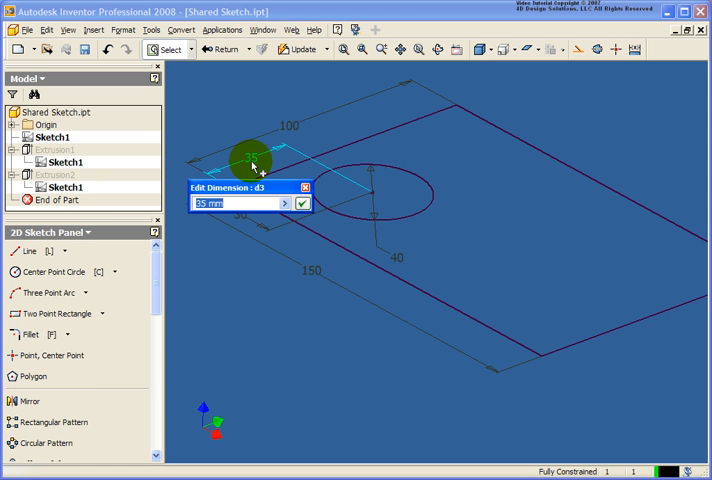
pyautogui.click(305, 203)
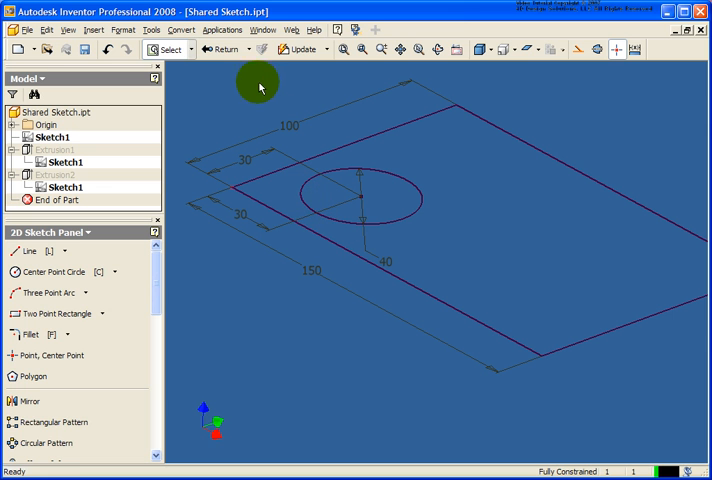
pyautogui.click(224, 50)
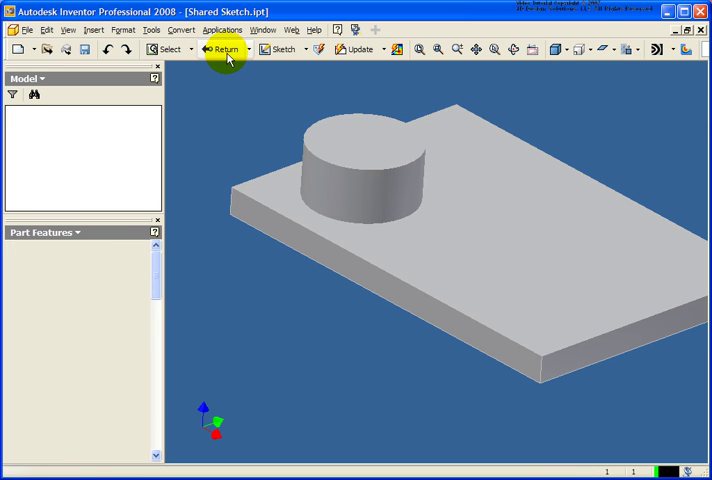
pyautogui.click(225, 50)
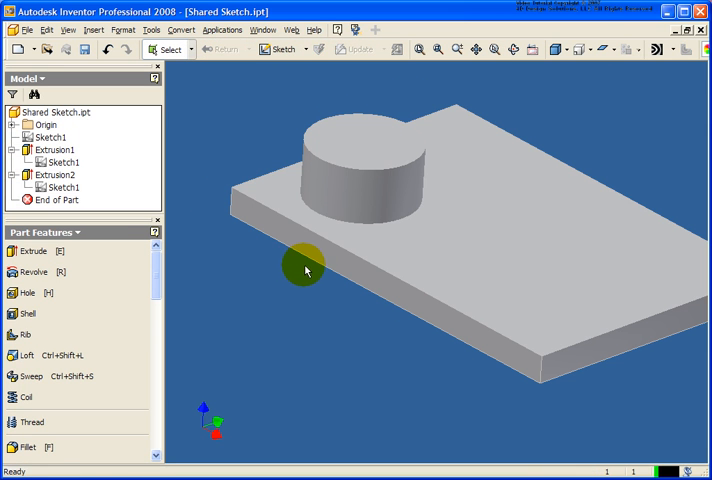
pyautogui.moveTo(305, 268); pyautogui.dragTo(405, 207)
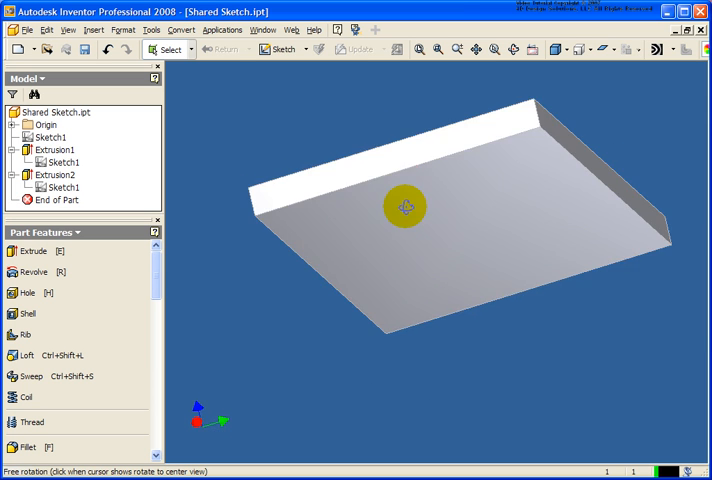
pyautogui.moveTo(405, 207); pyautogui.dragTo(461, 253)
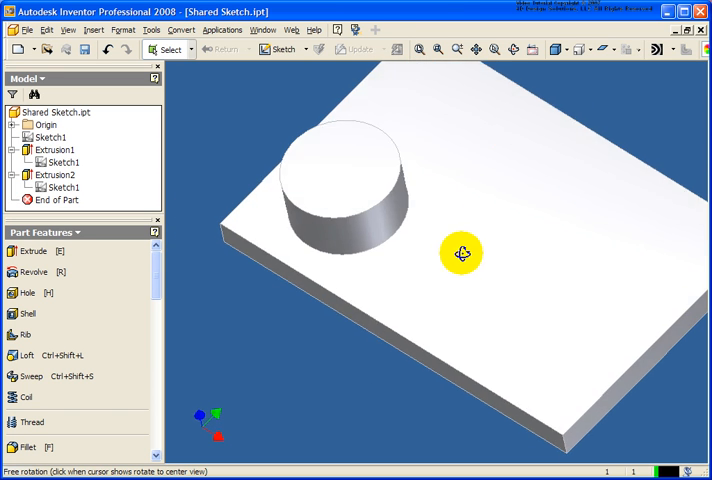
pyautogui.moveTo(461, 252); pyautogui.dragTo(308, 330)
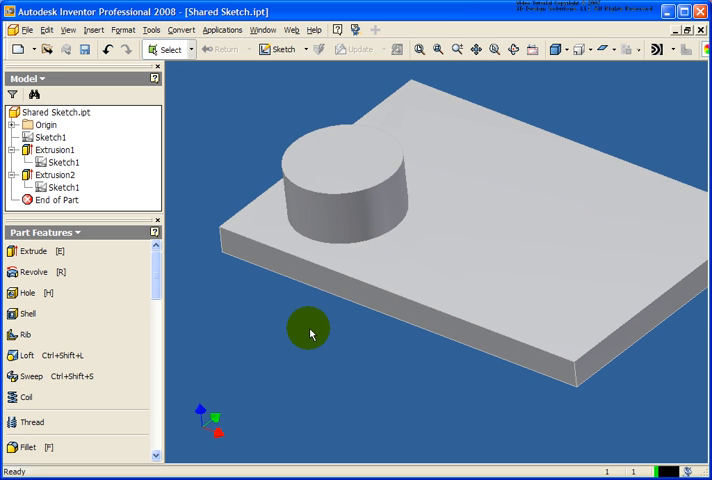